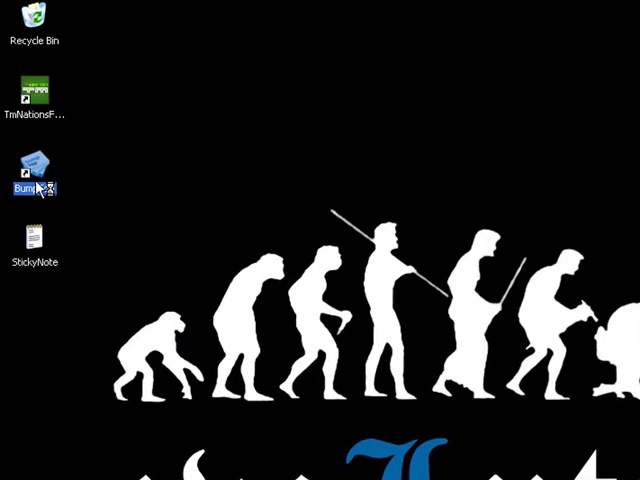
mouse_move(100, 248)
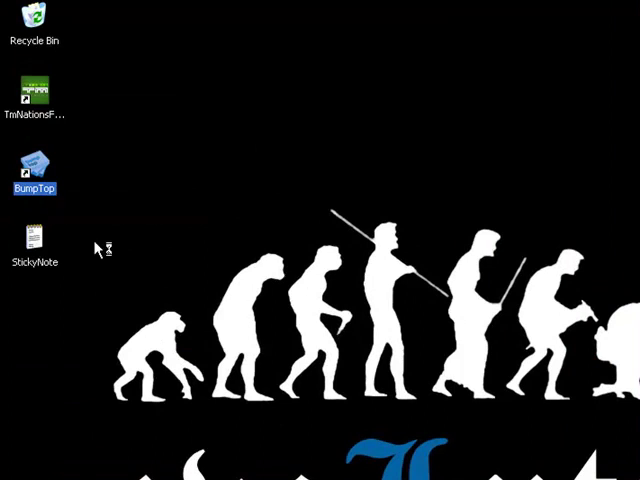
mouse_move(97, 248)
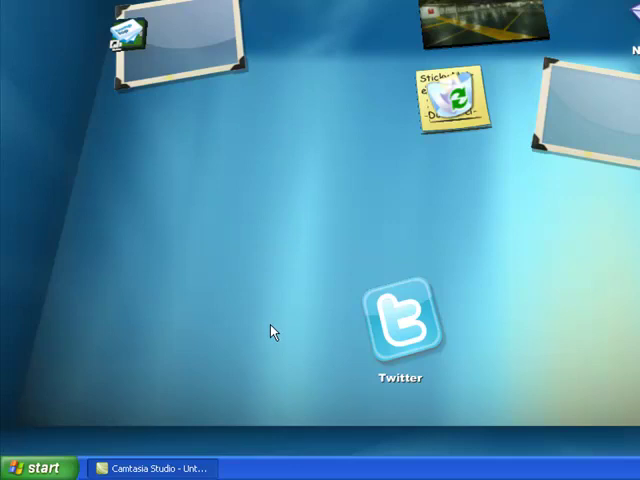
Drag across the 3D room so the group photo lies among the sticky note and frames
drag(450, 95, 350, 155)
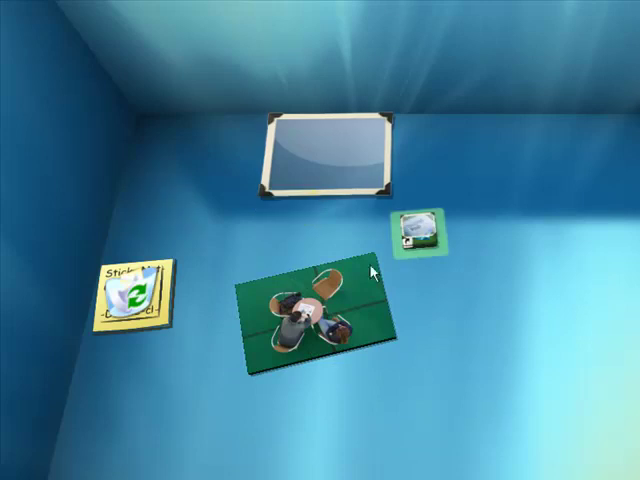
mouse_move(448, 265)
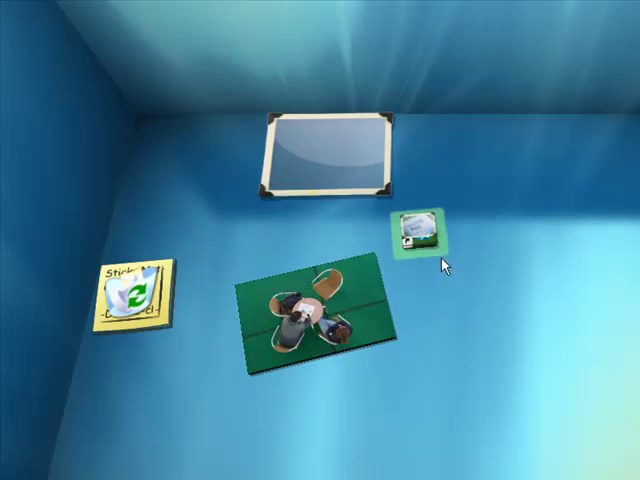
Break the small pile into separate BumpTop and TmNationsForever icons
right_click(415, 225)
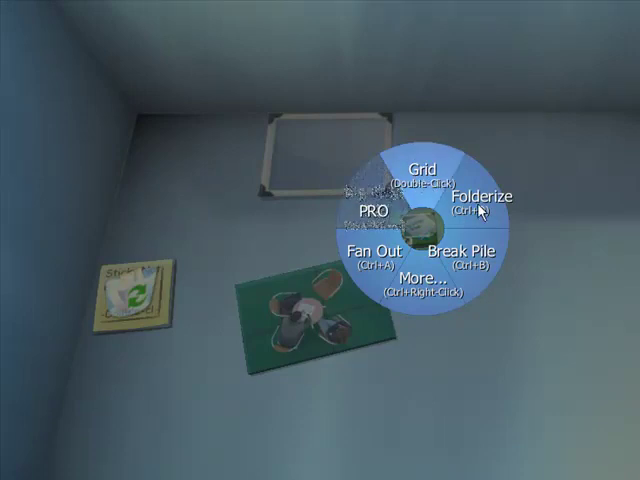
click(480, 203)
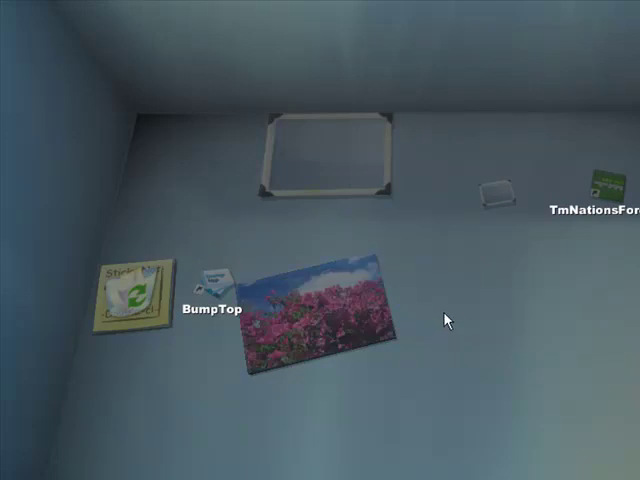
Bring up the desktop-wide pie menu on the empty room floor
right_click(446, 319)
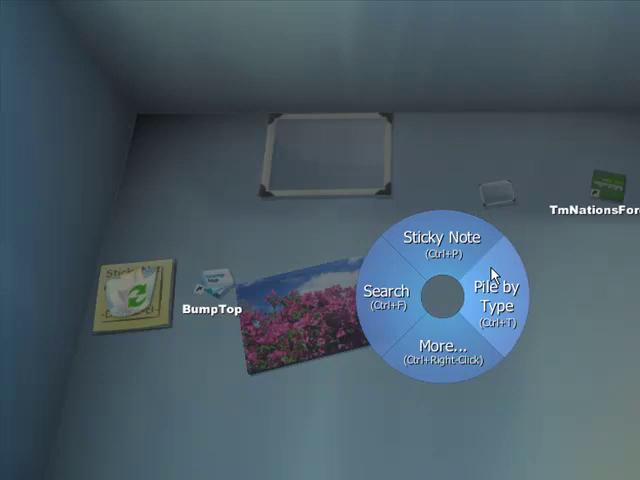
mouse_move(385, 298)
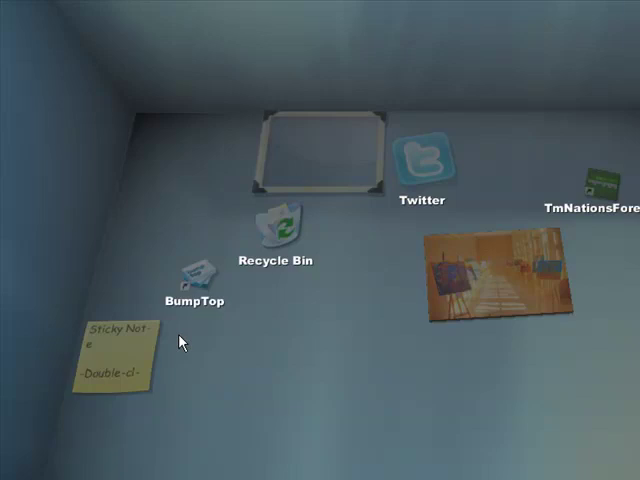
mouse_move(160, 348)
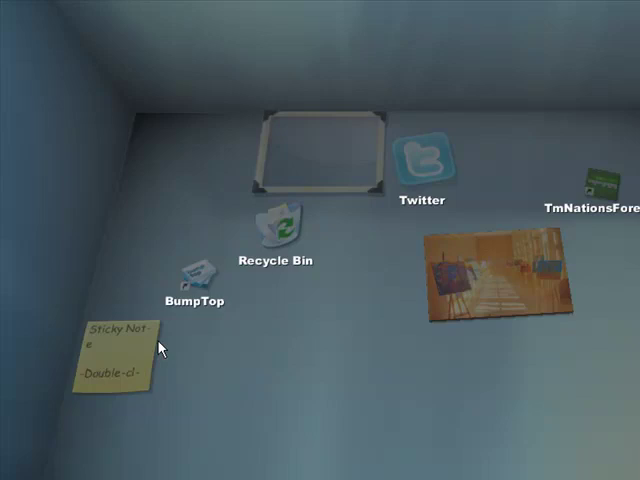
mouse_move(337, 191)
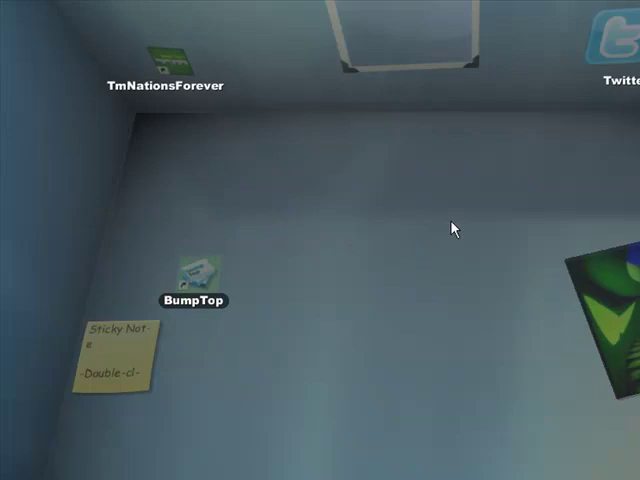
Lasso the sticky note, BumpTop icon, Recycle Bin and Flickr photo, grow them, then shrink partway
drag(455, 225, 323, 352)
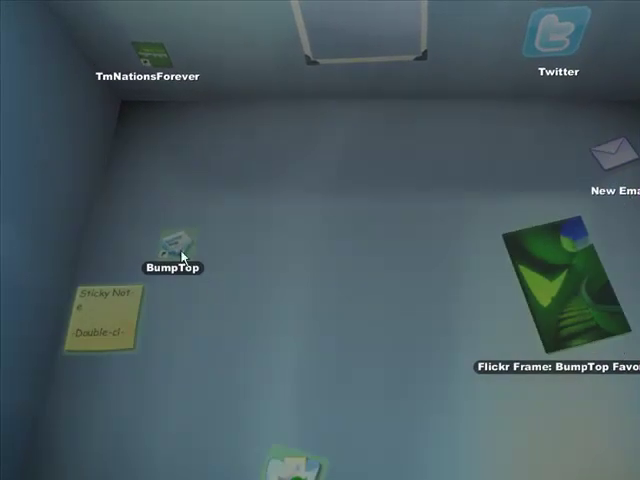
right_click(180, 250)
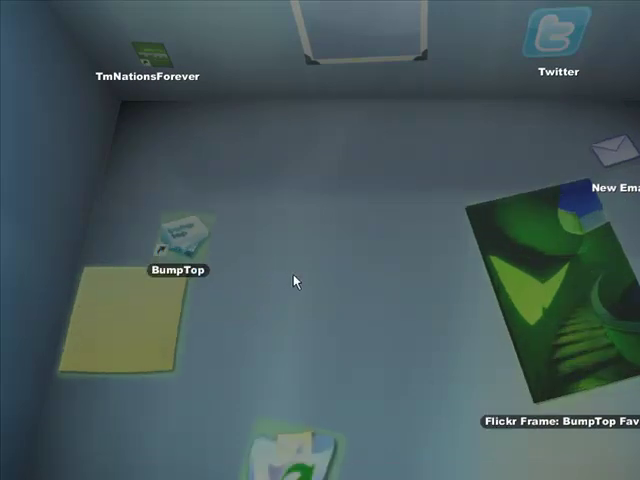
right_click(200, 240)
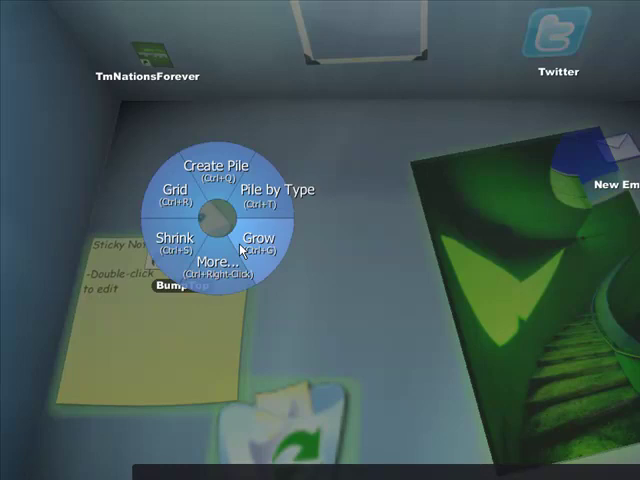
click(259, 237)
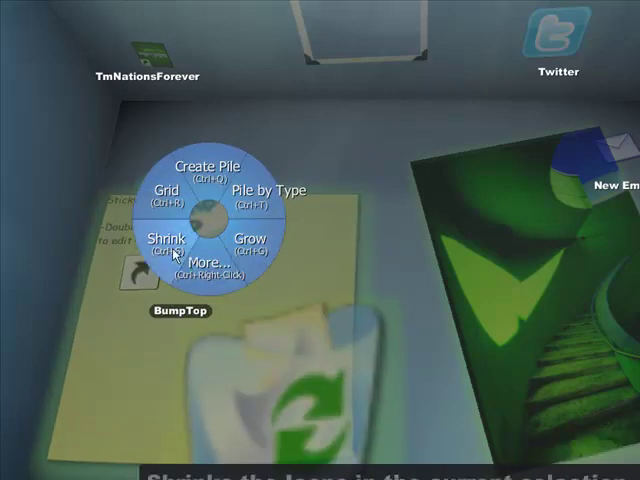
click(167, 240)
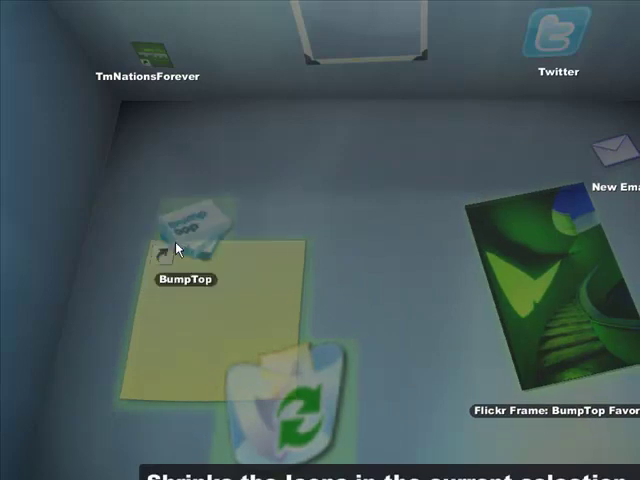
Pile the sticky note, BumpTop icon, Flickr photo and Recycle Bin together
right_click(185, 240)
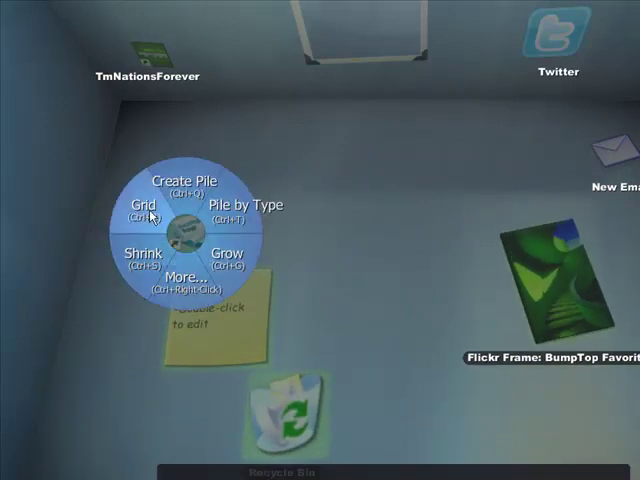
click(141, 207)
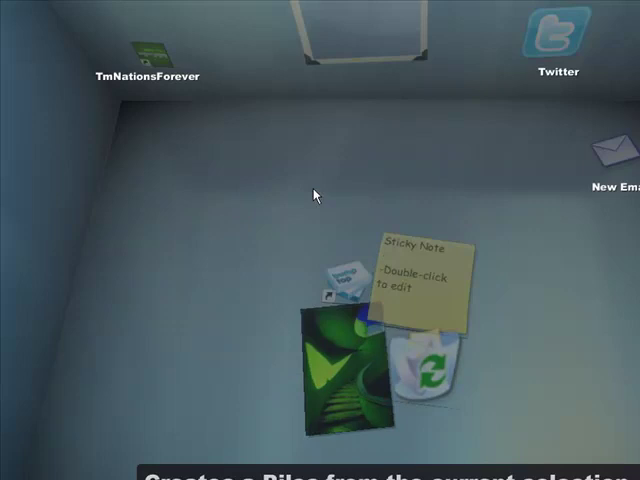
right_click(375, 345)
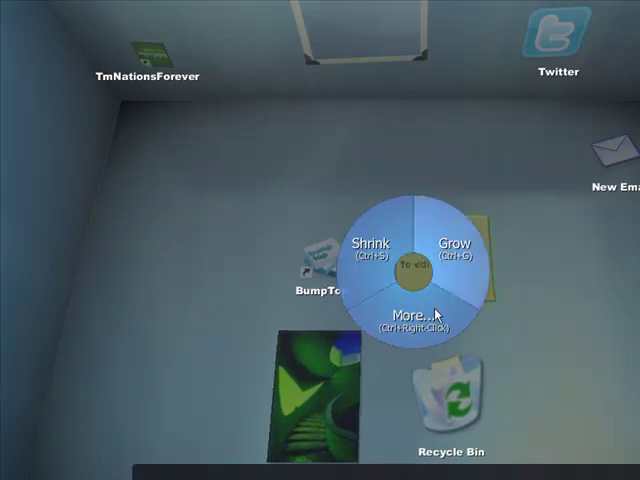
Choose More... for the pile, then drop the sticky note onto the BumpTop icon
click(415, 315)
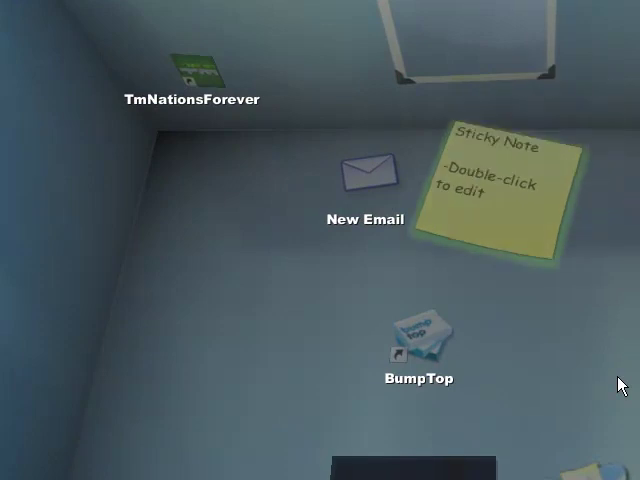
drag(495, 185, 450, 290)
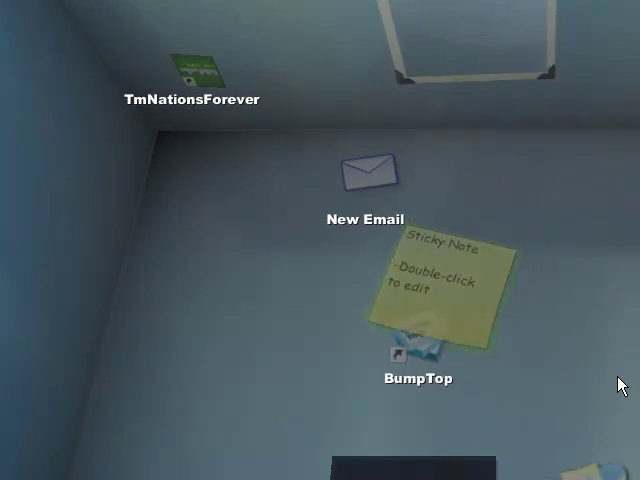